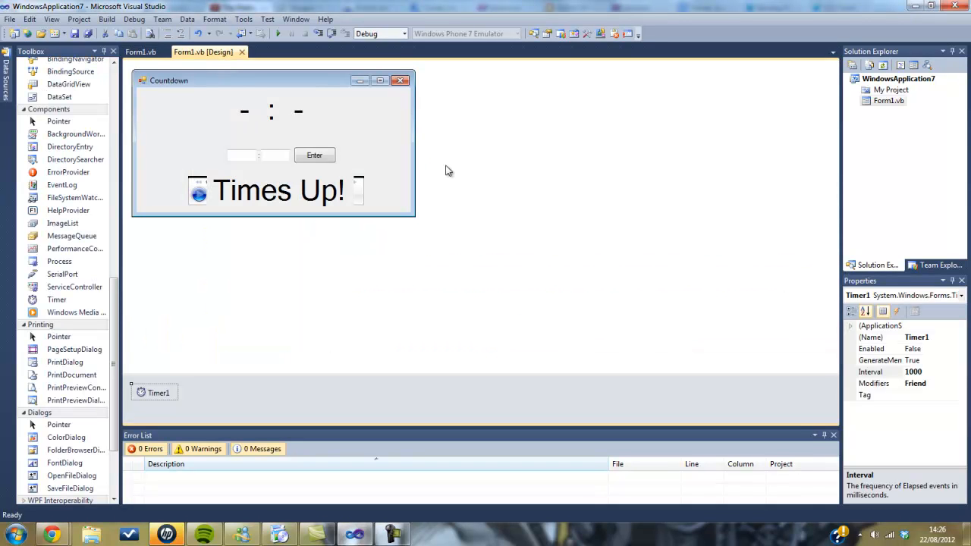
mouse_move(500, 185)
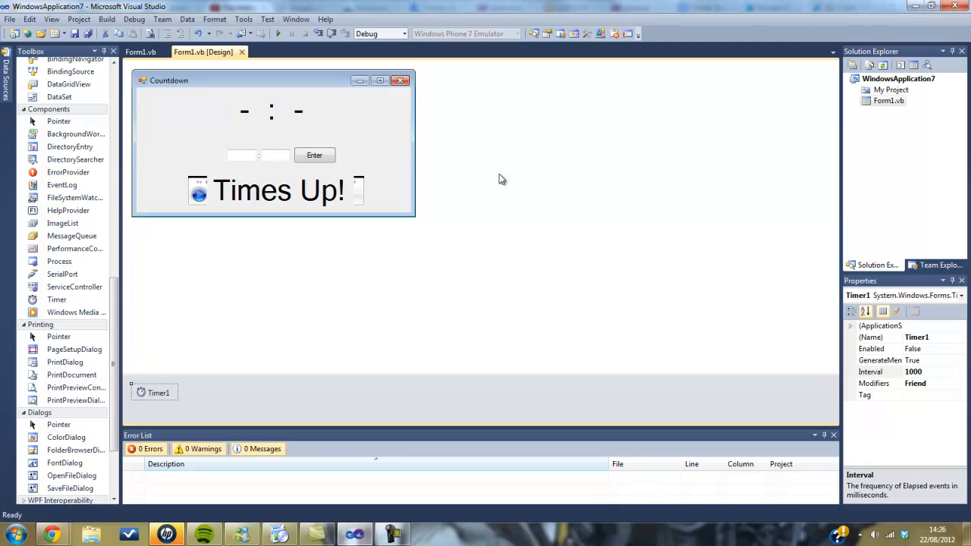
mouse_move(419, 167)
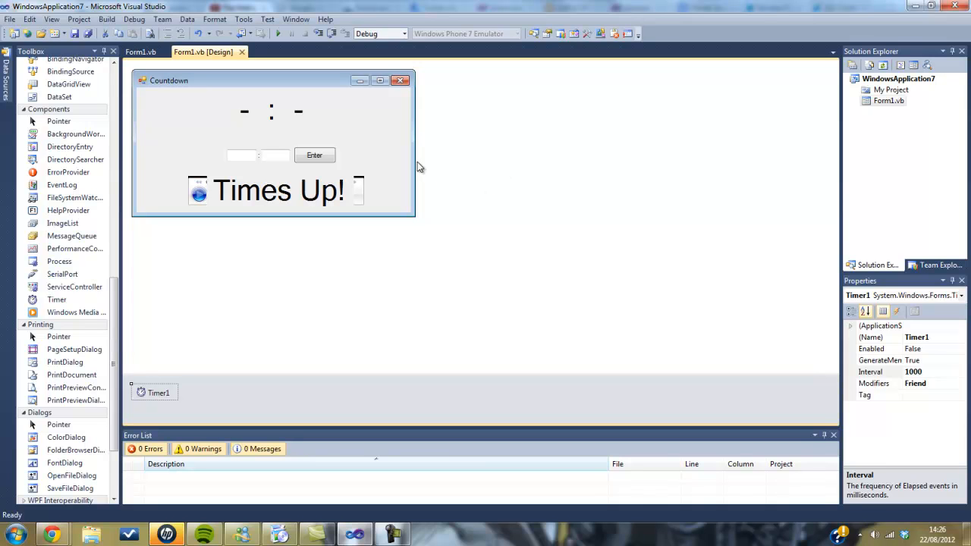
mouse_move(402, 135)
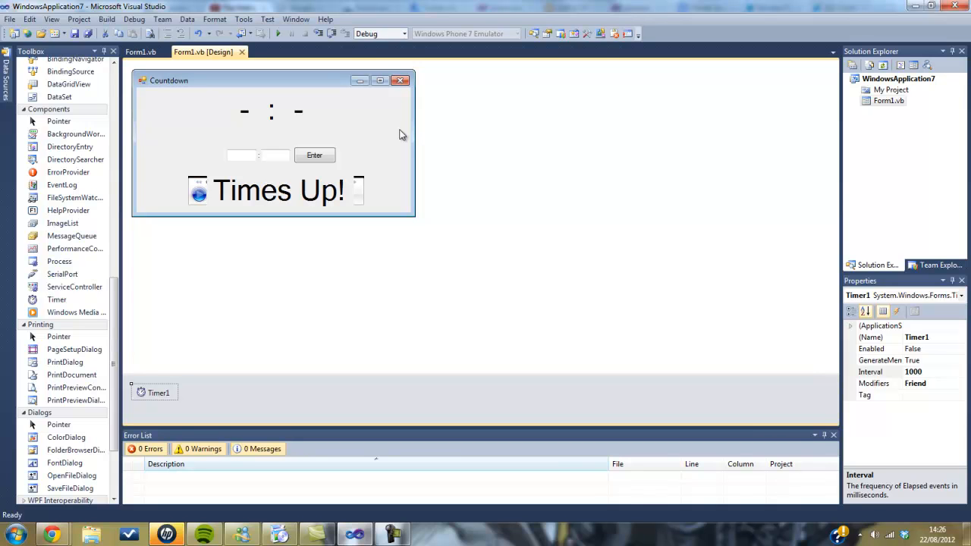
mouse_move(435, 121)
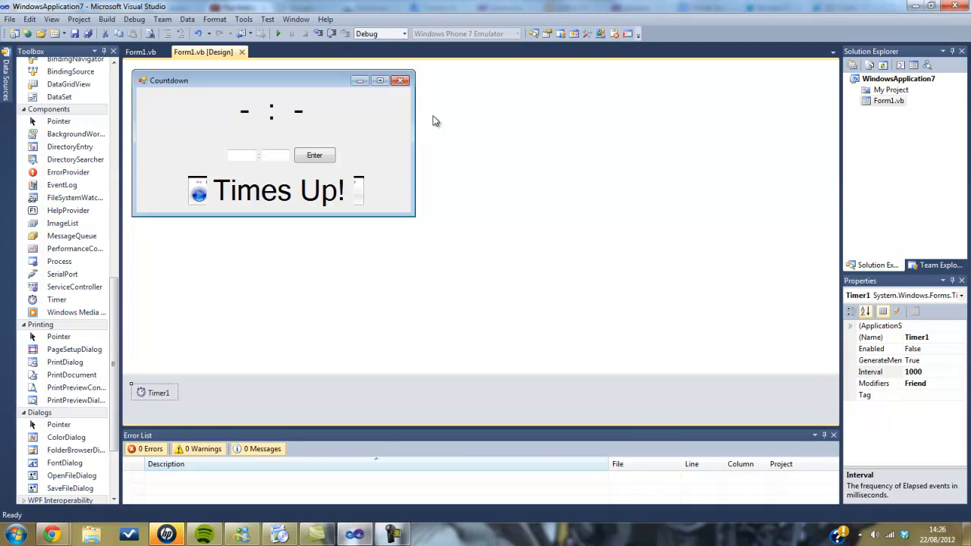
mouse_move(430, 245)
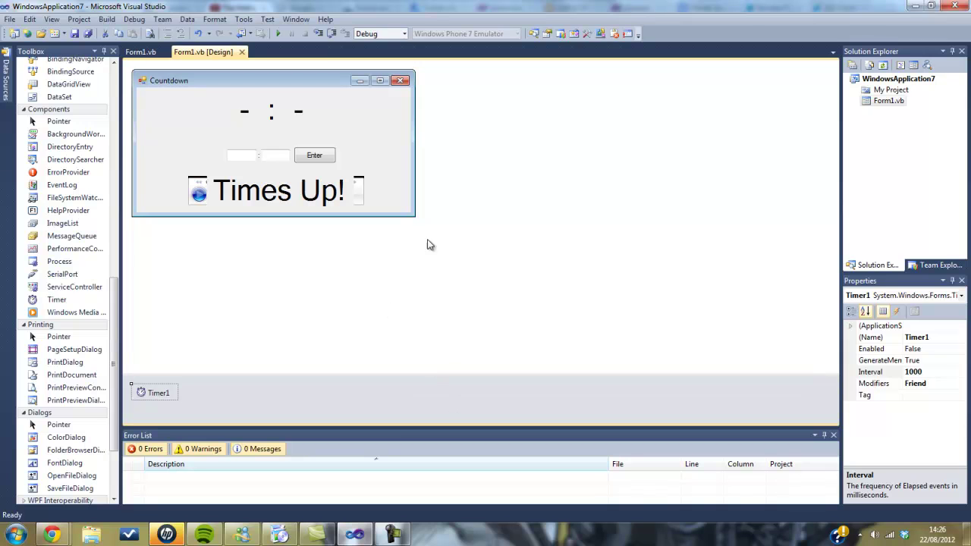
mouse_move(453, 224)
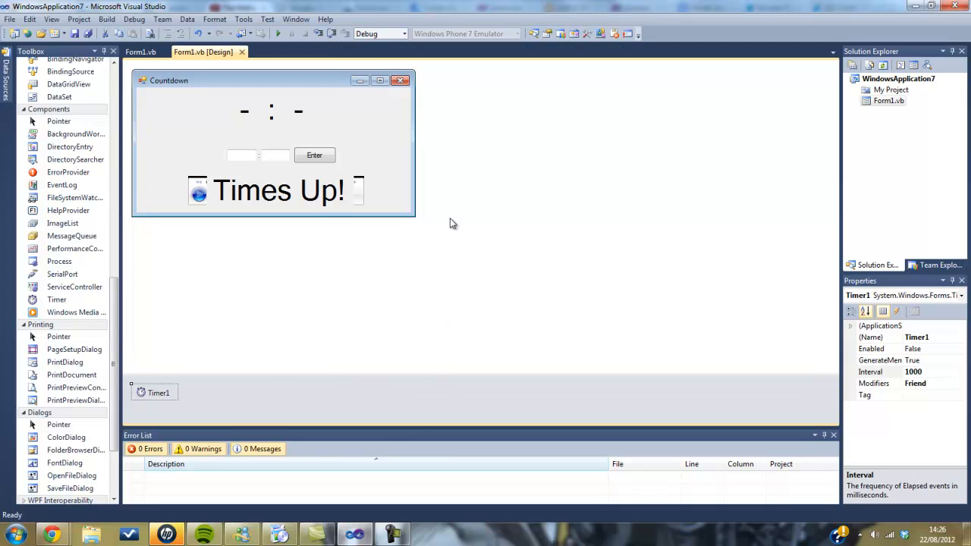
mouse_move(731, 182)
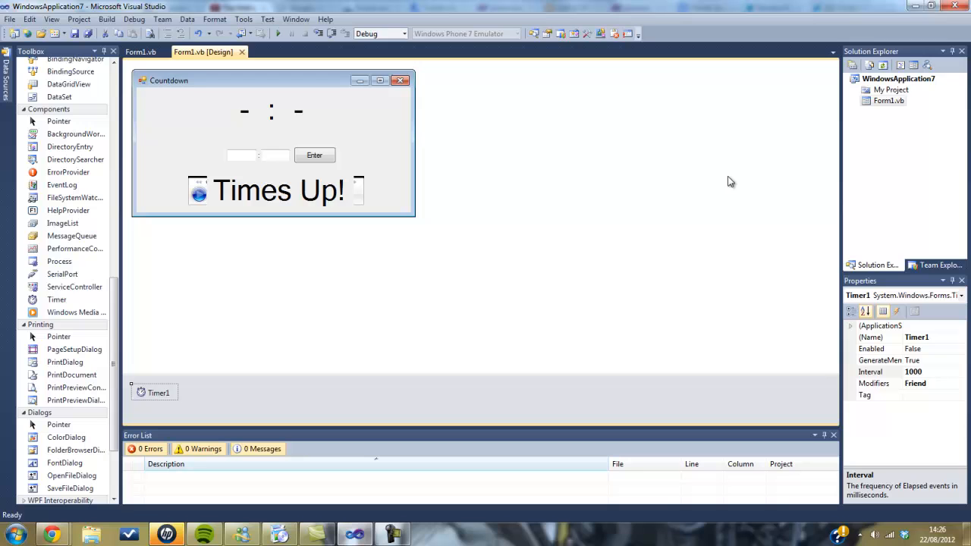
mouse_move(692, 140)
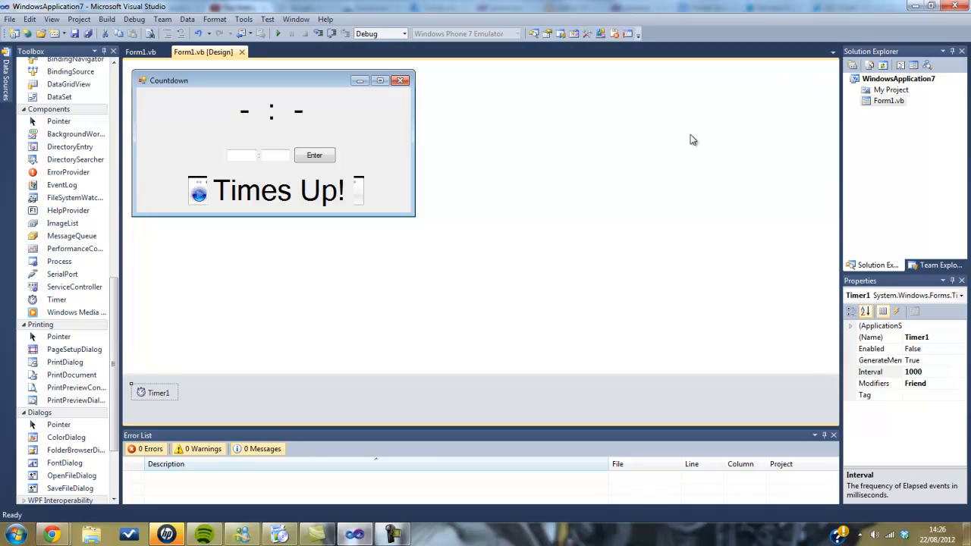
mouse_move(276, 178)
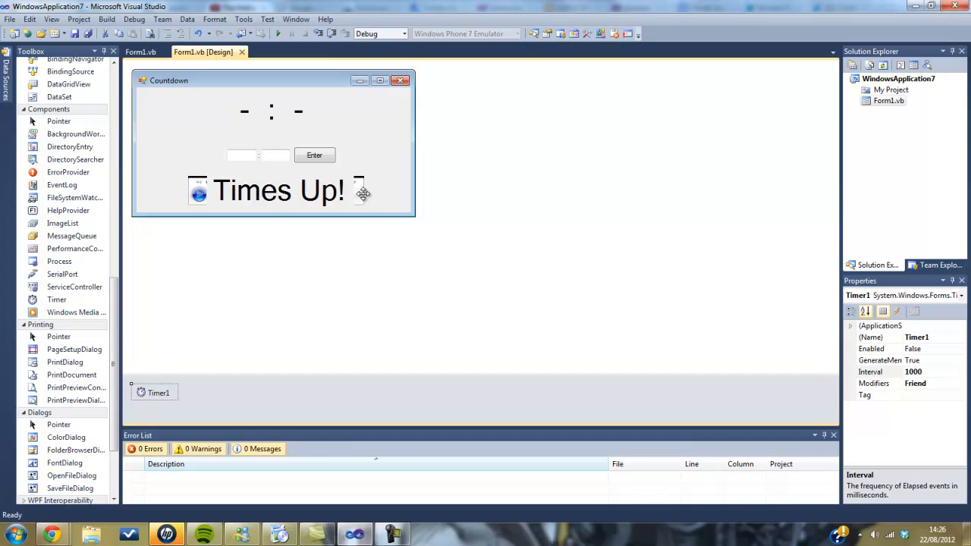
- Launch the Countdown app from the designer with Start Debugging and focus its seconds input box
left_click(277, 190)
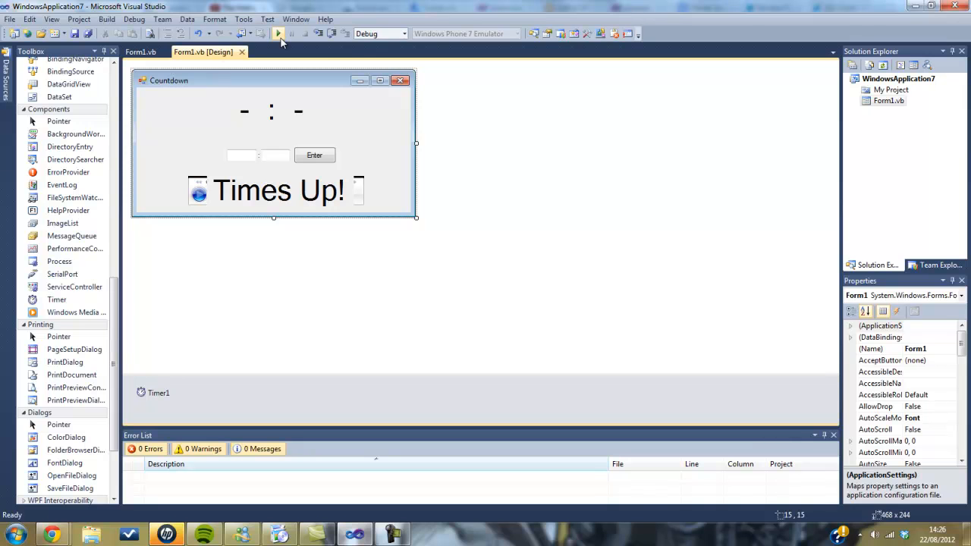
left_click(279, 34)
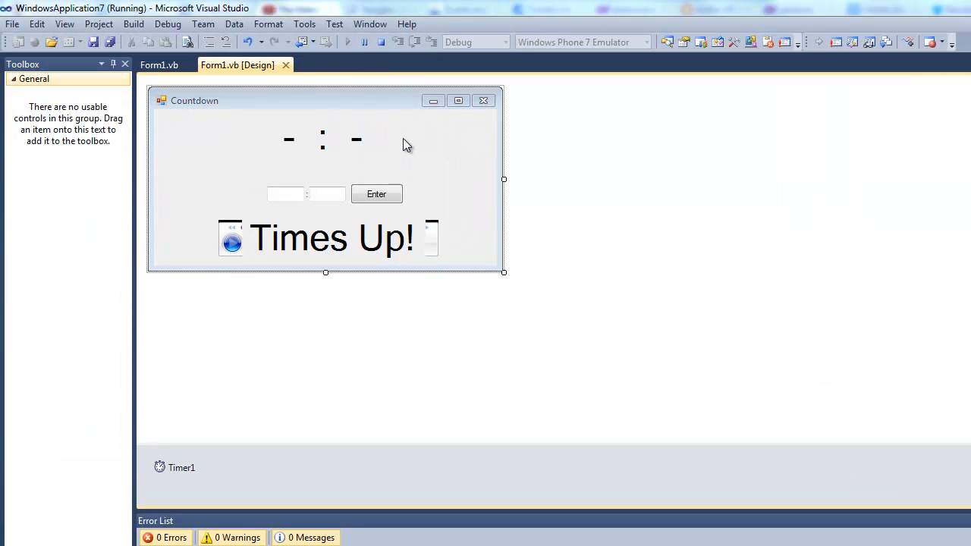
left_click(347, 41)
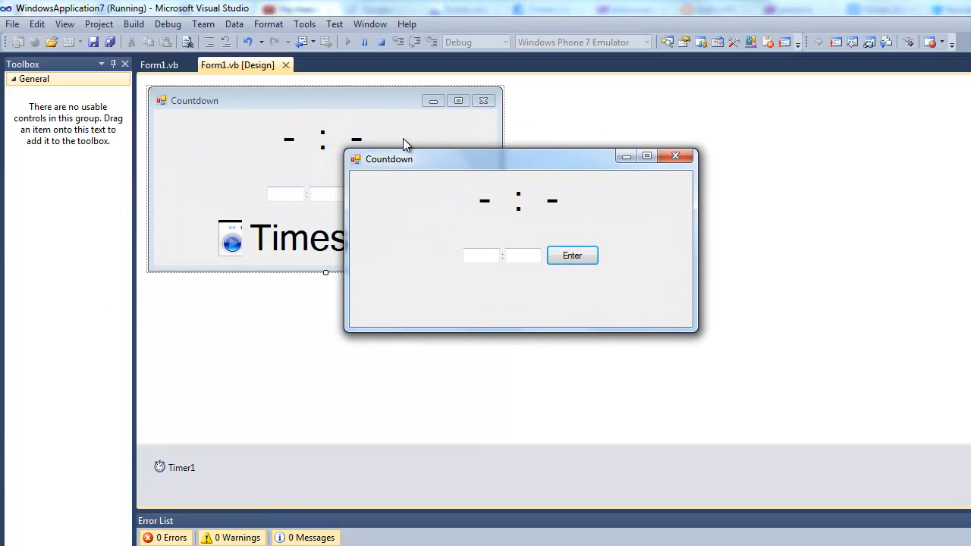
left_click(522, 255)
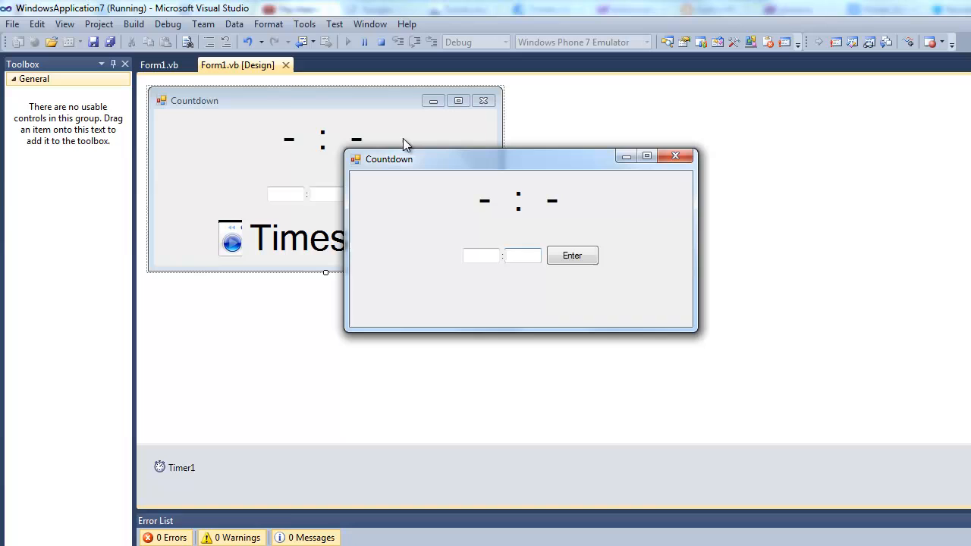
left_click(481, 255)
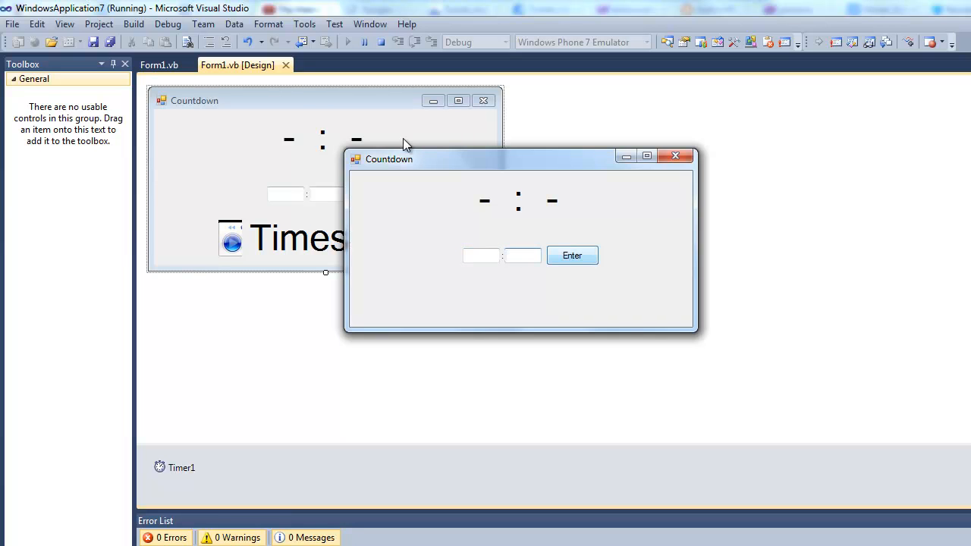
- Enter 40 seconds and start the countdown, letting it run to 0 : 0 and 'Times Up!'
type("40")
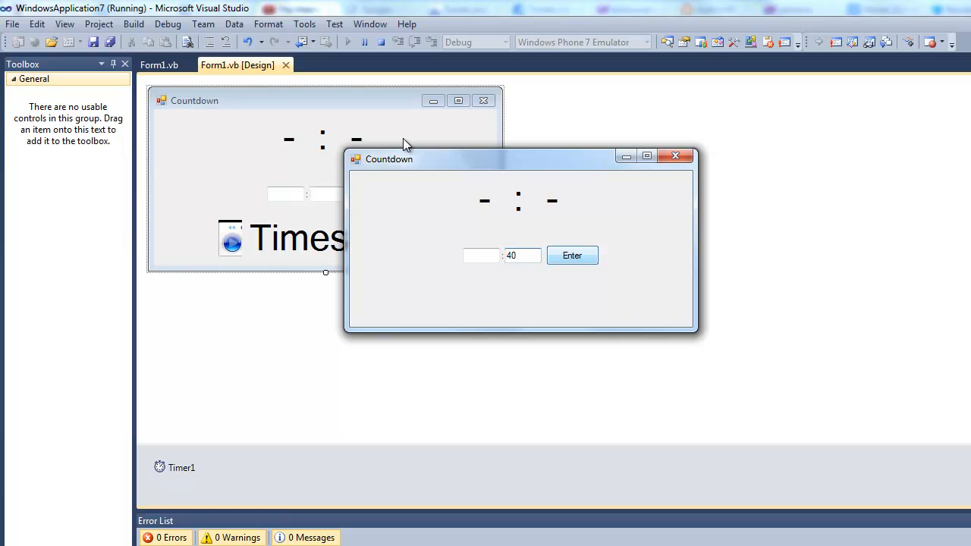
left_click(572, 255)
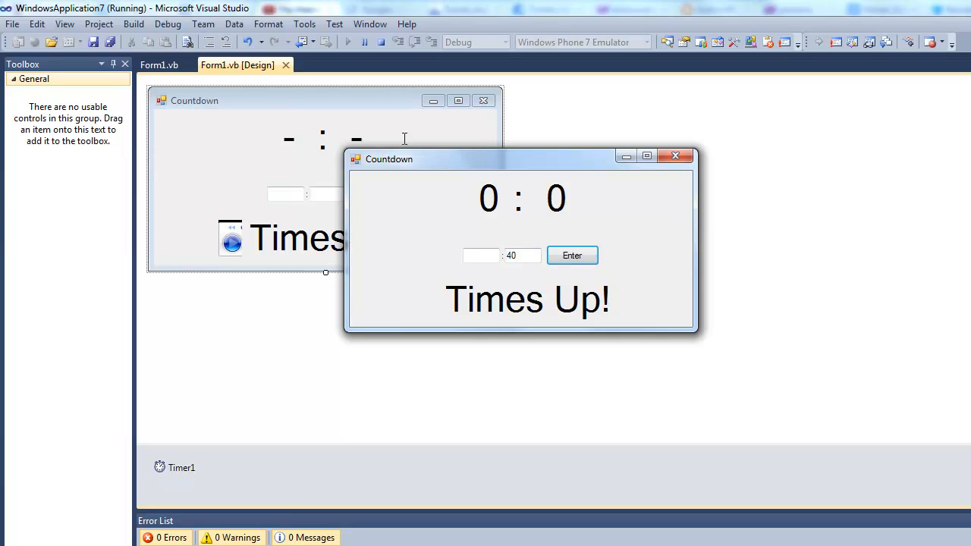
mouse_move(406, 144)
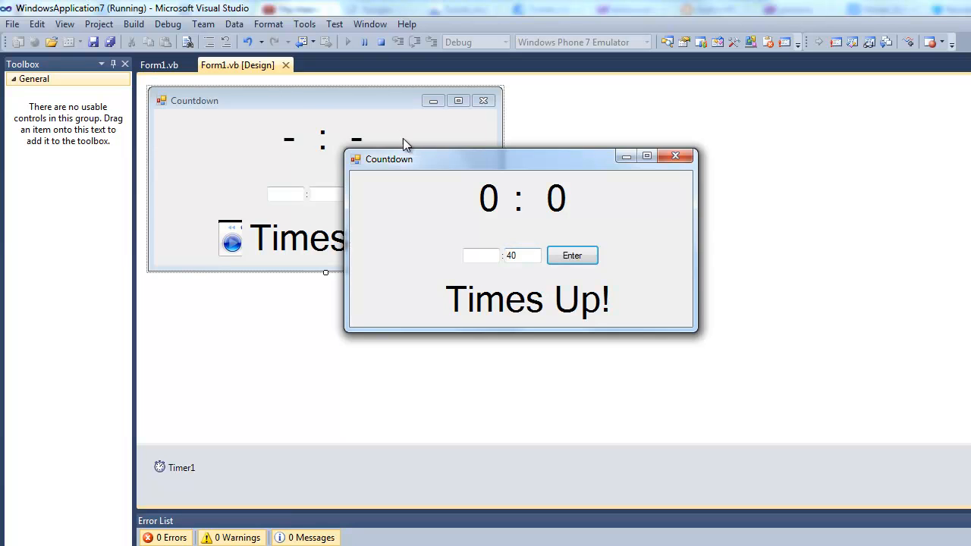
- Clear the 40 from the seconds box and close the running Countdown window
double_click(522, 255)
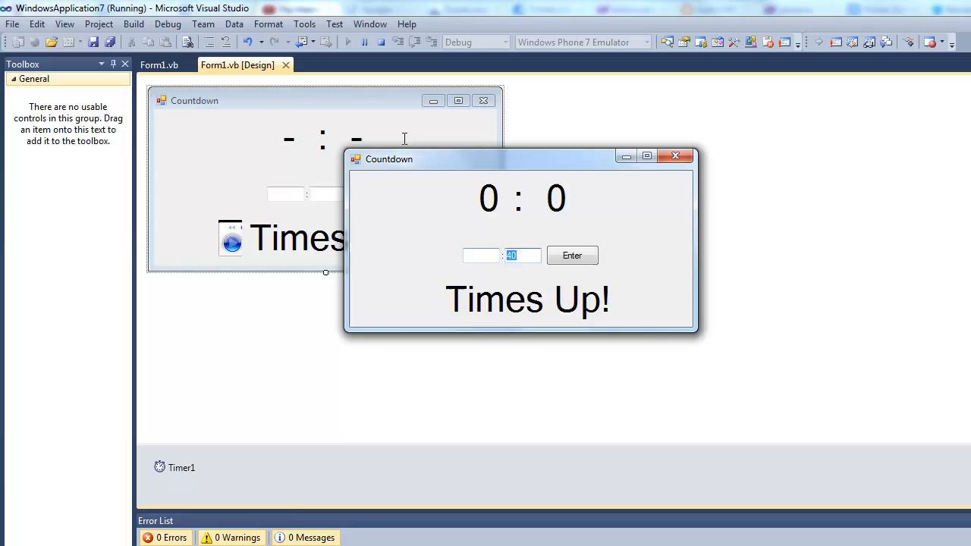
type("3")
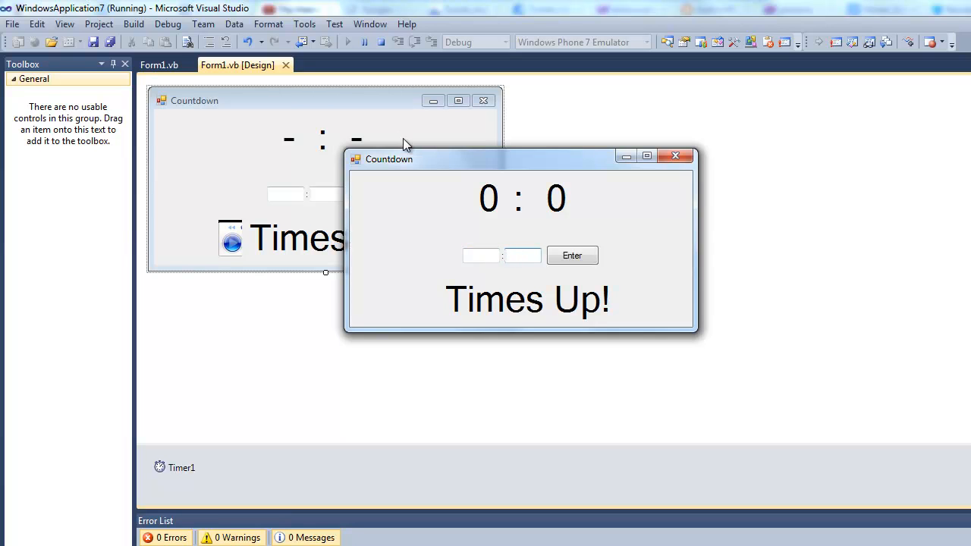
left_click(523, 255)
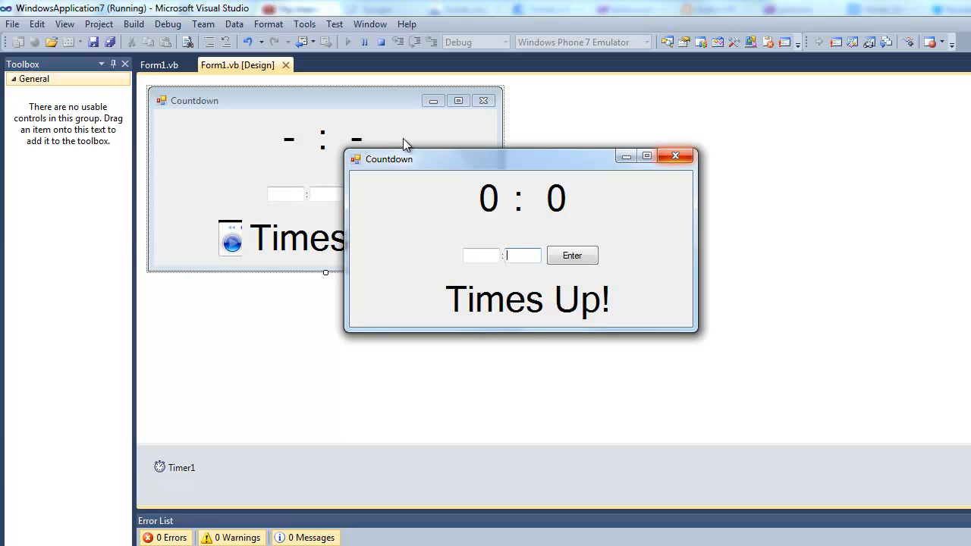
mouse_move(675, 155)
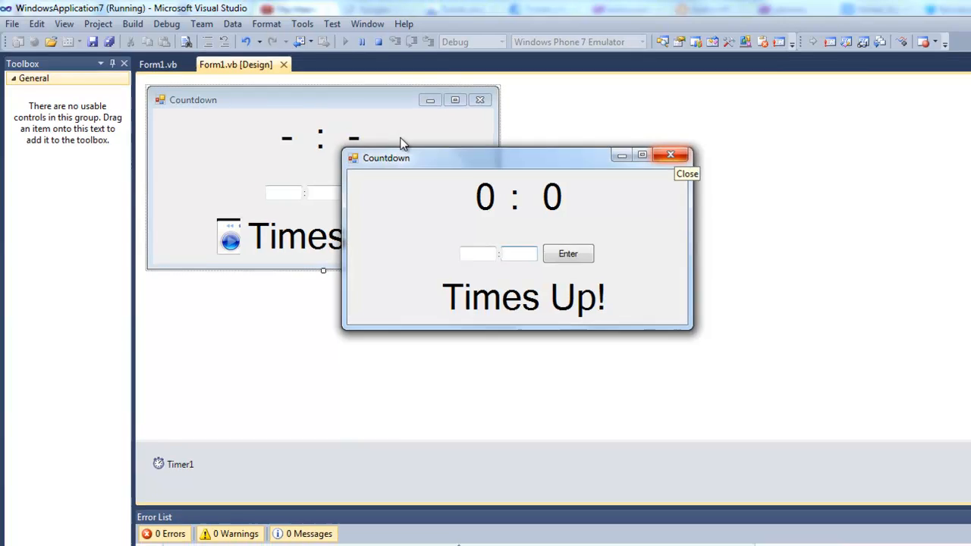
left_click(671, 154)
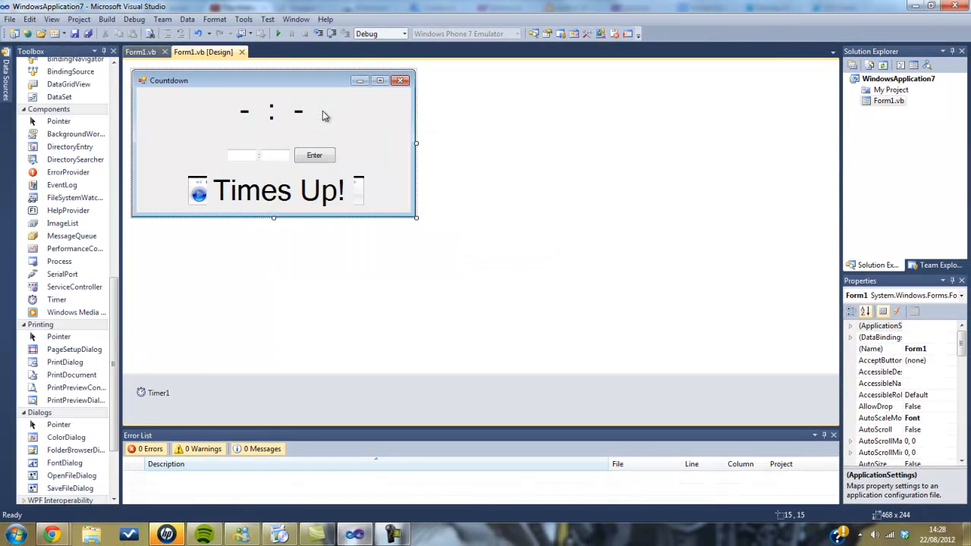
left_click(140, 52)
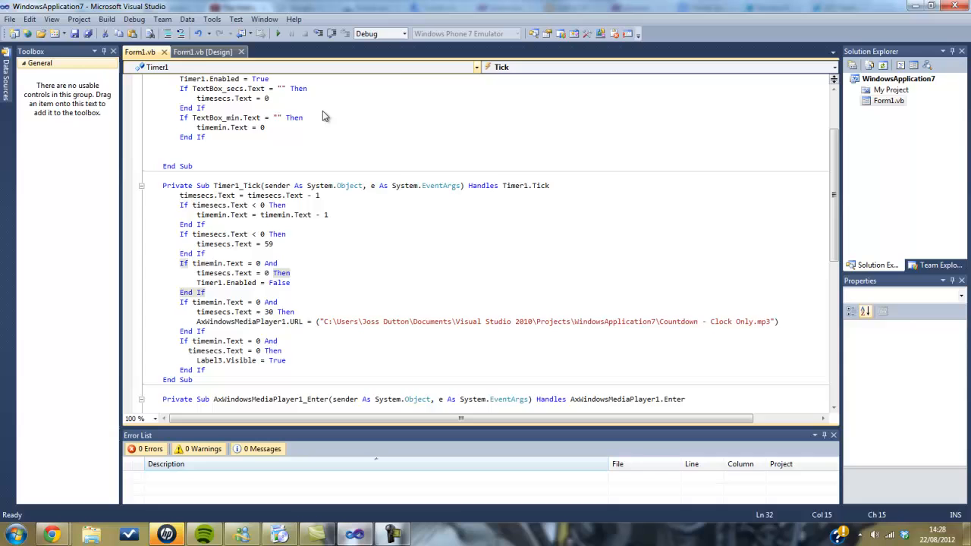
left_click(202, 52)
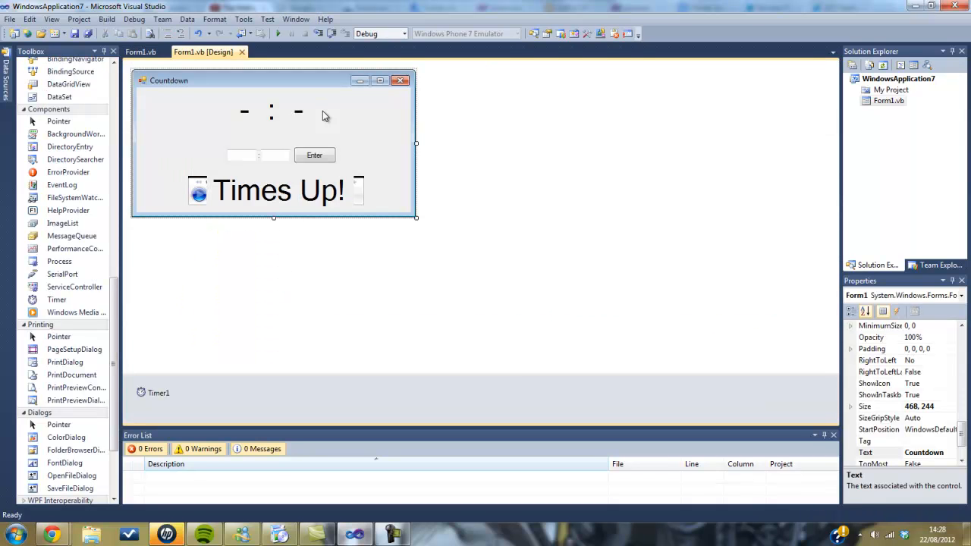